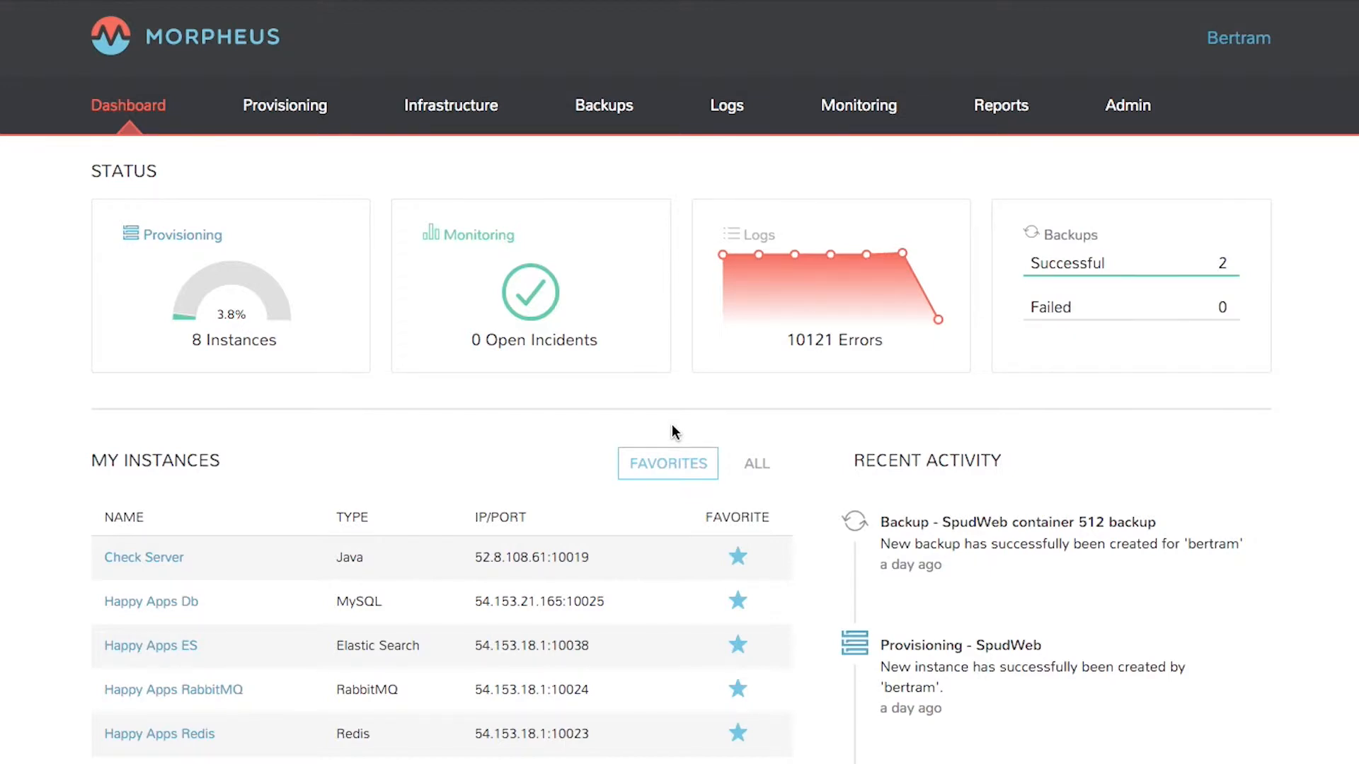
mouse_move(842, 113)
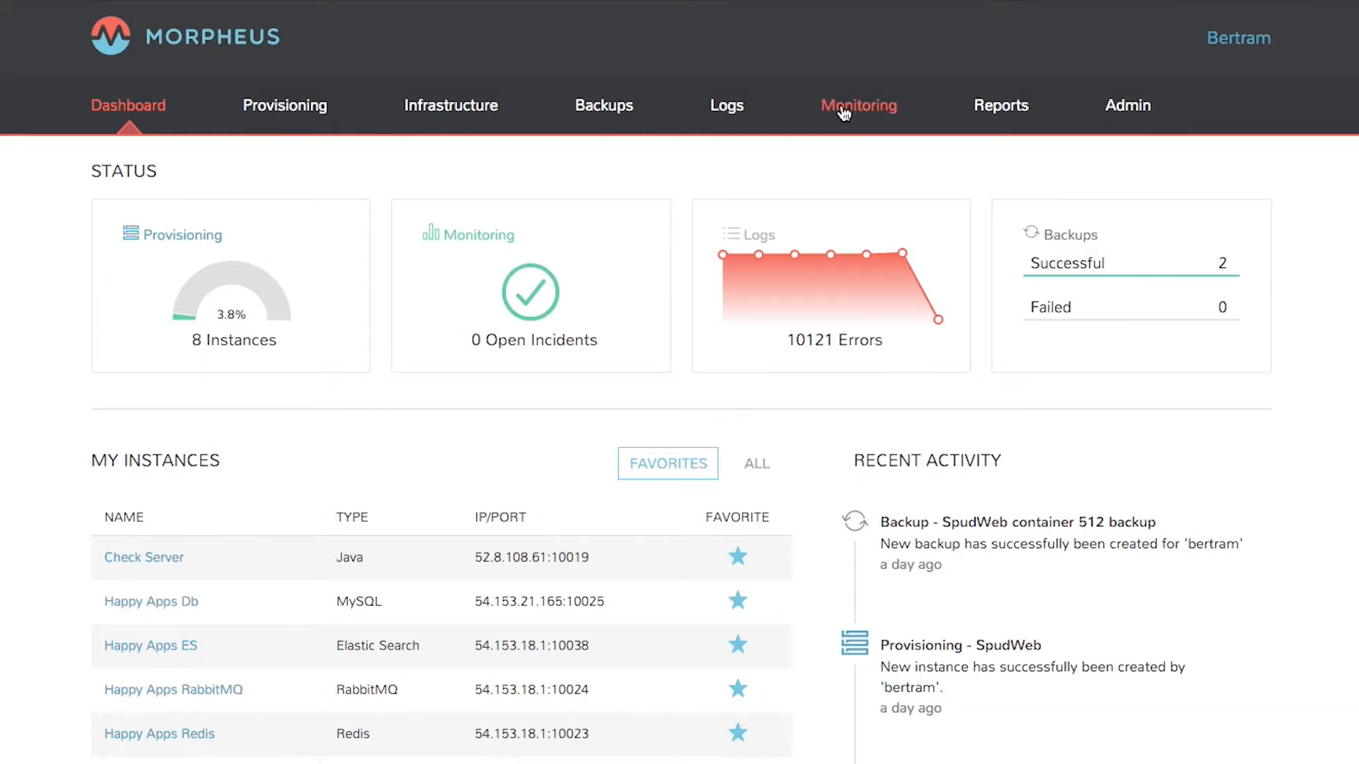
Switch from the dashboard to the Monitoring Checks list.
left_click(858, 105)
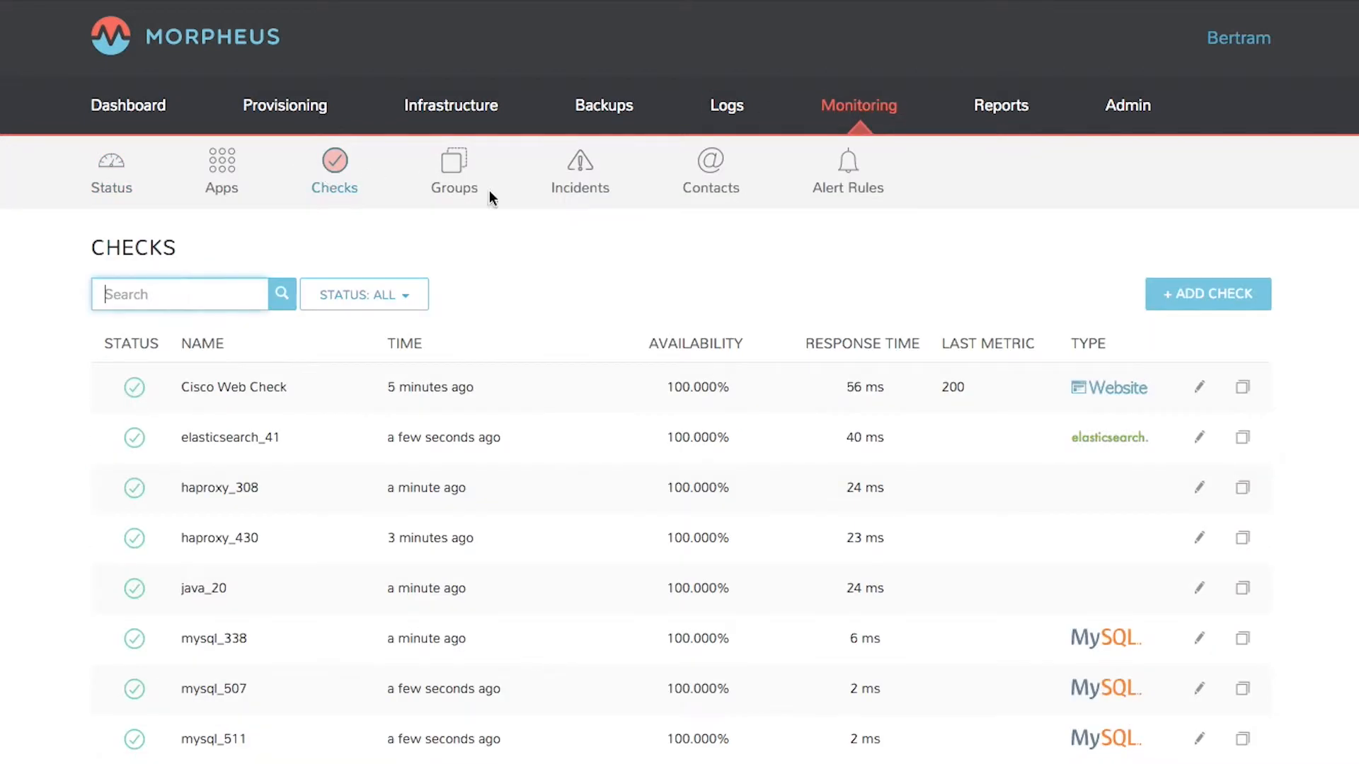
Start a new check named Google as a Web Check with 5-minute interval and Critical maximum severity.
left_click(1209, 294)
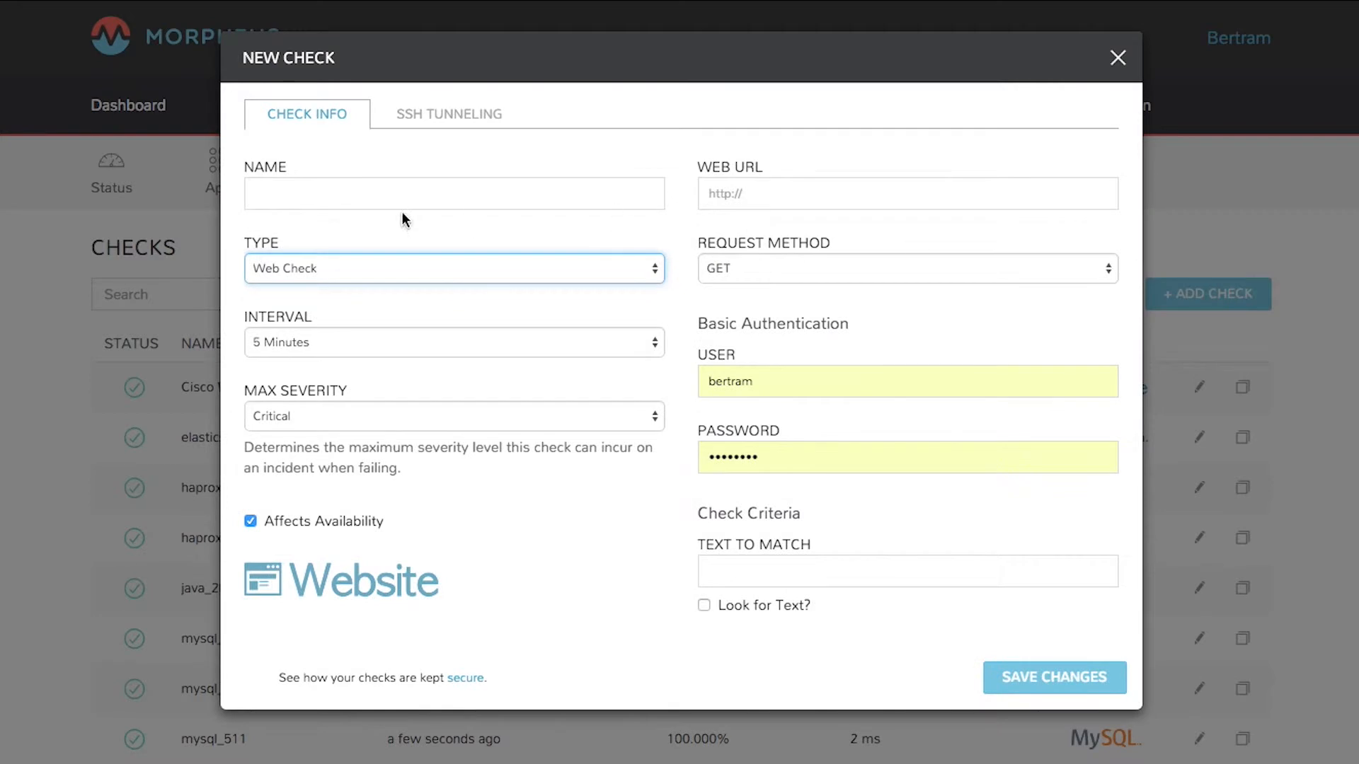
type("Google")
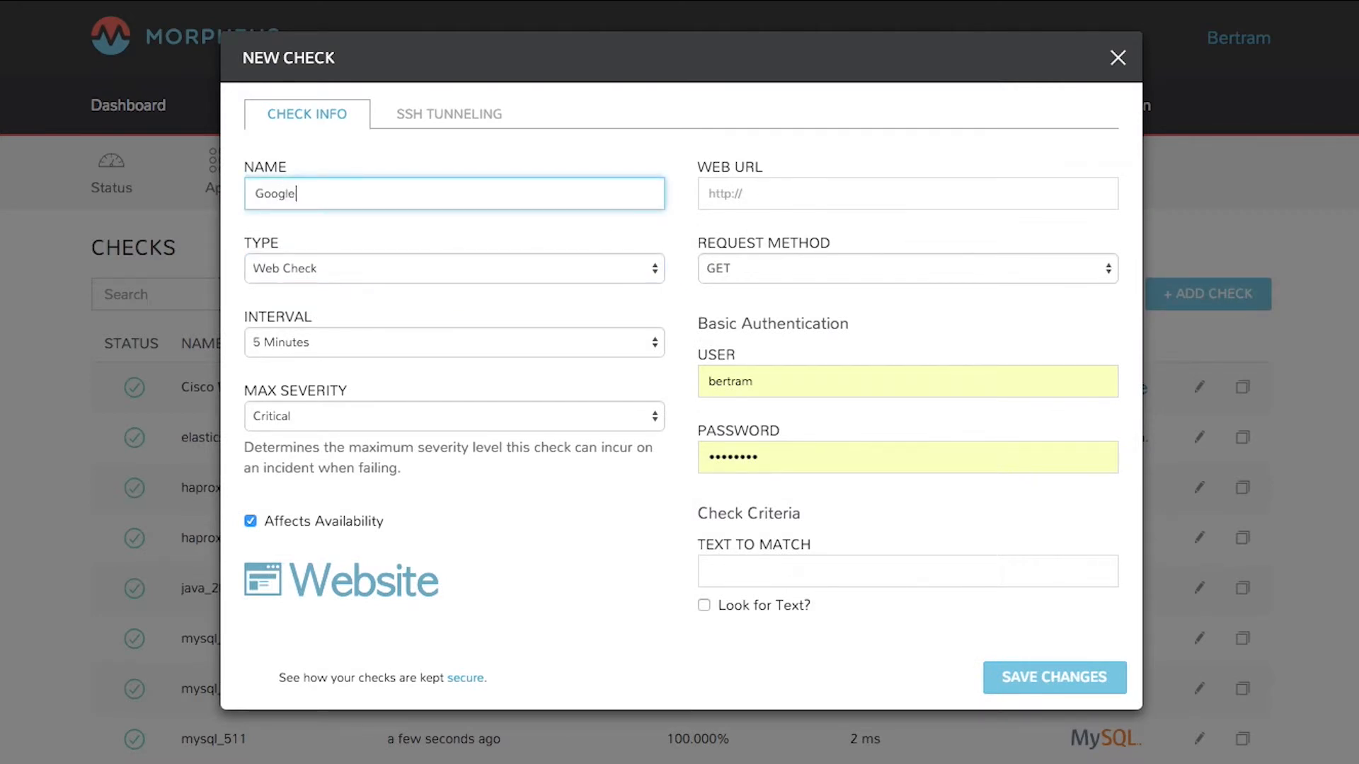
left_click(453, 269)
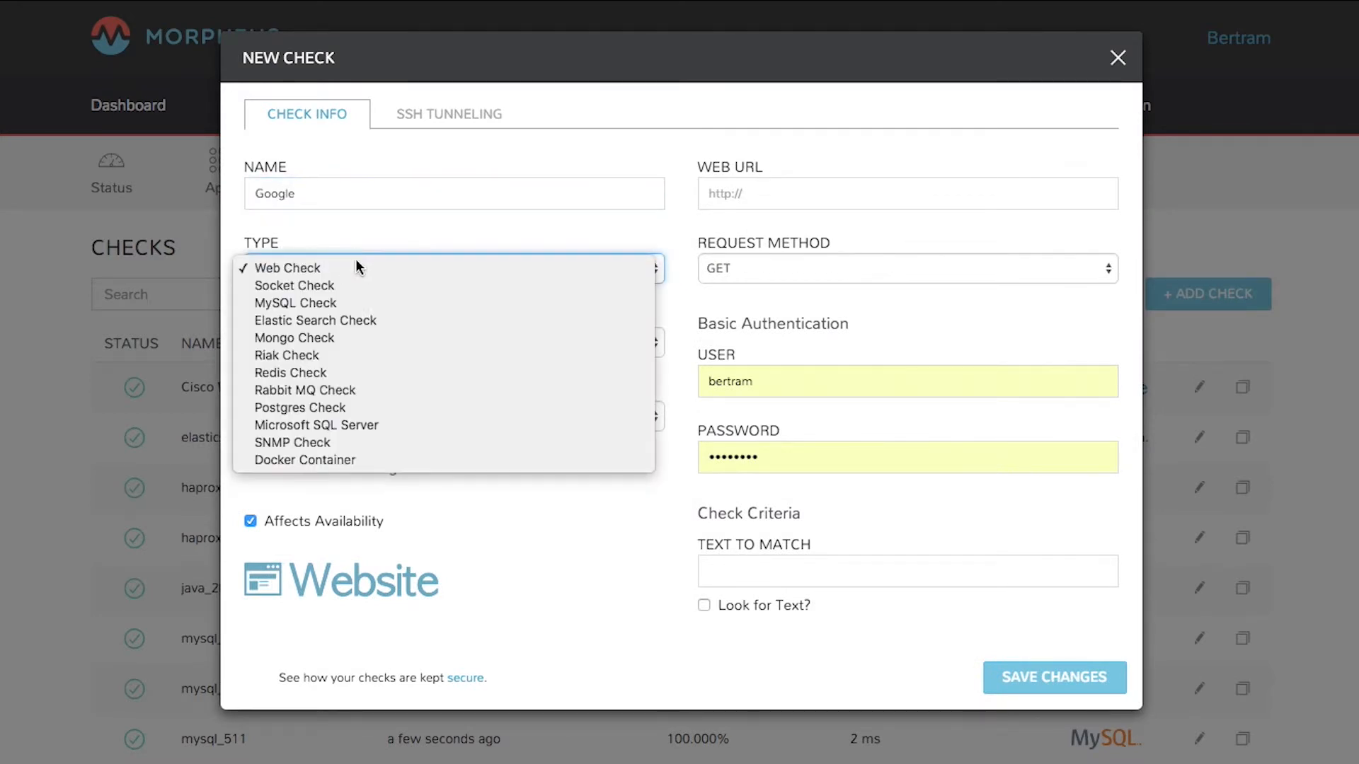
mouse_move(334, 303)
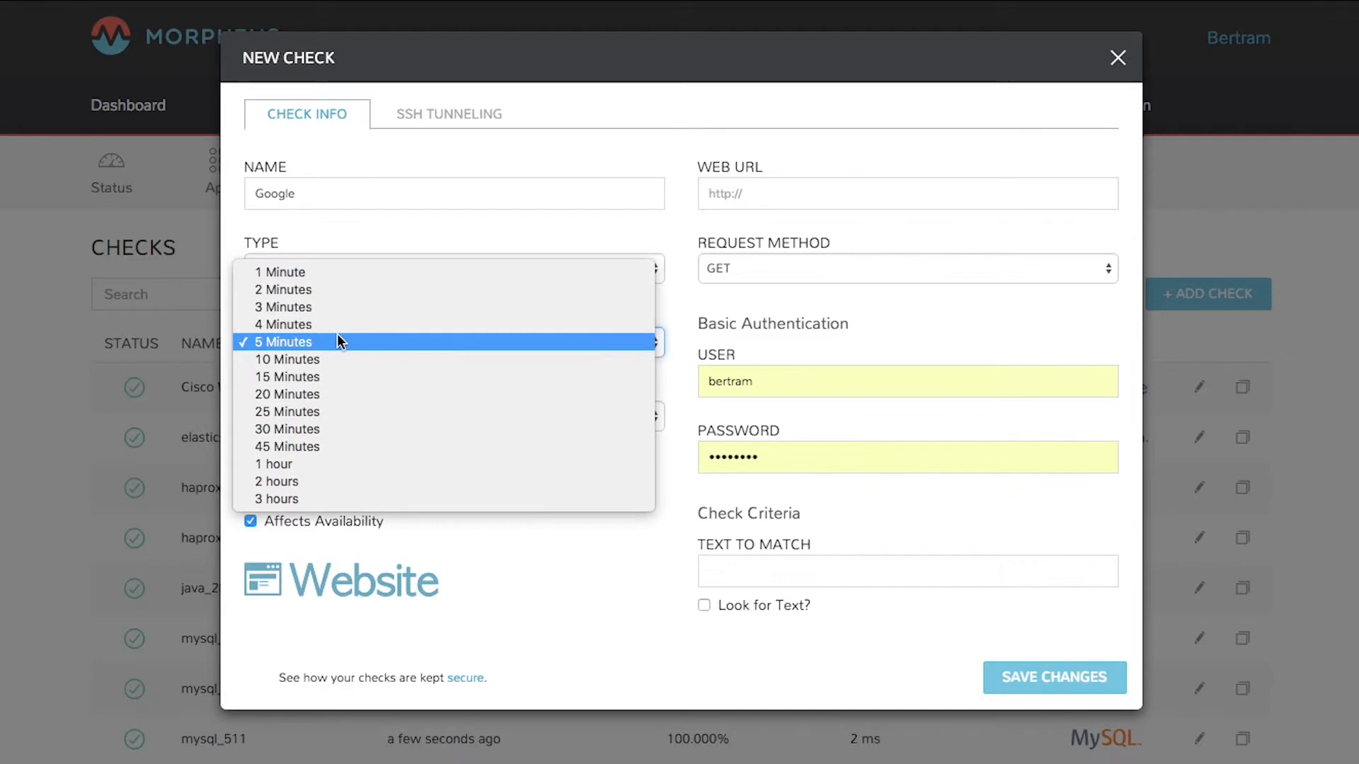
left_click(283, 341)
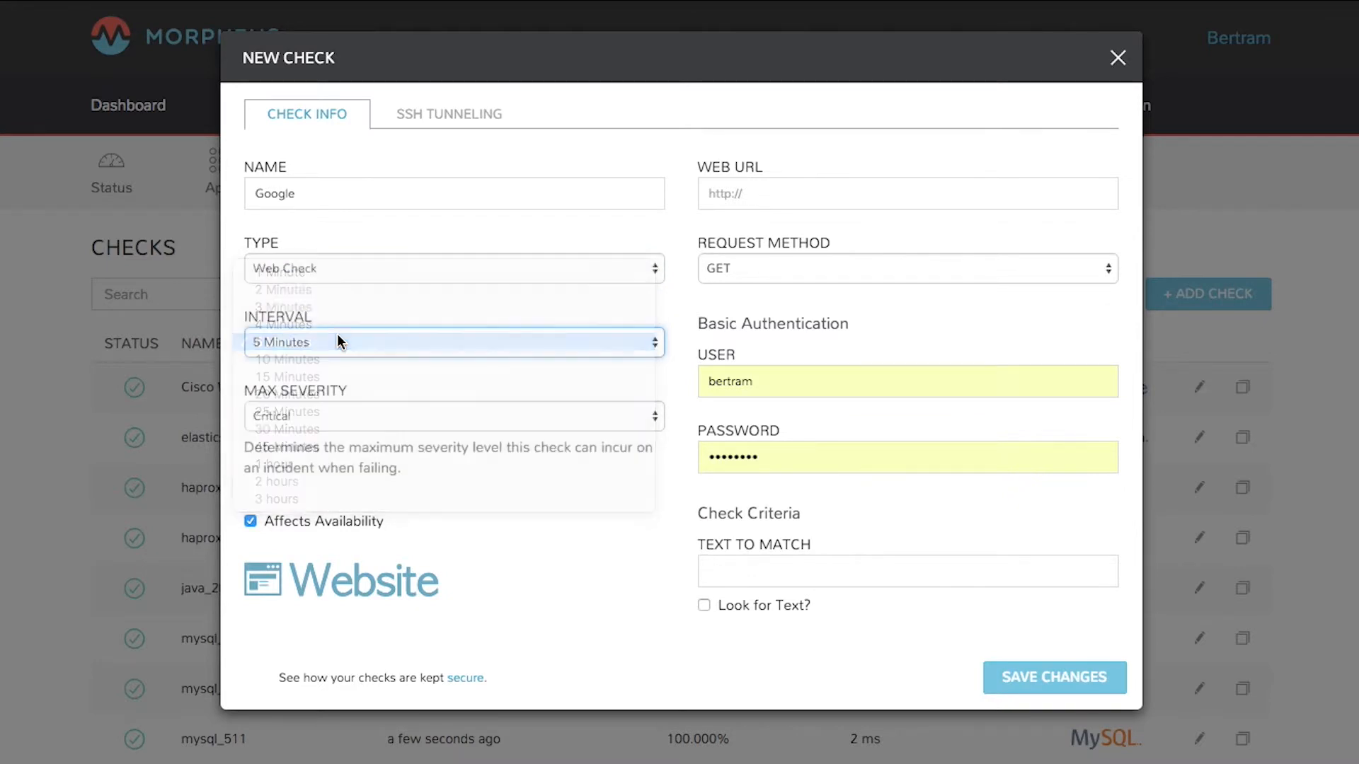
left_click(453, 416)
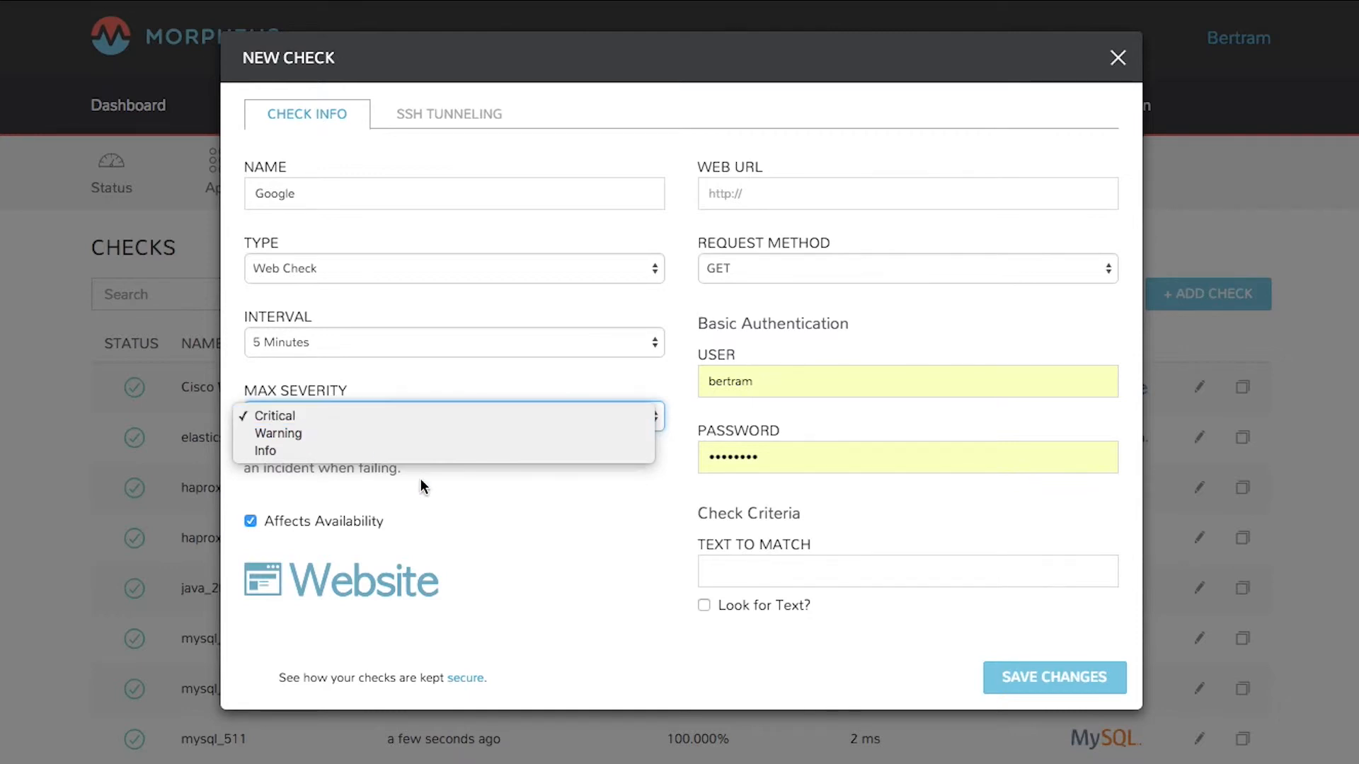
left_click(274, 416)
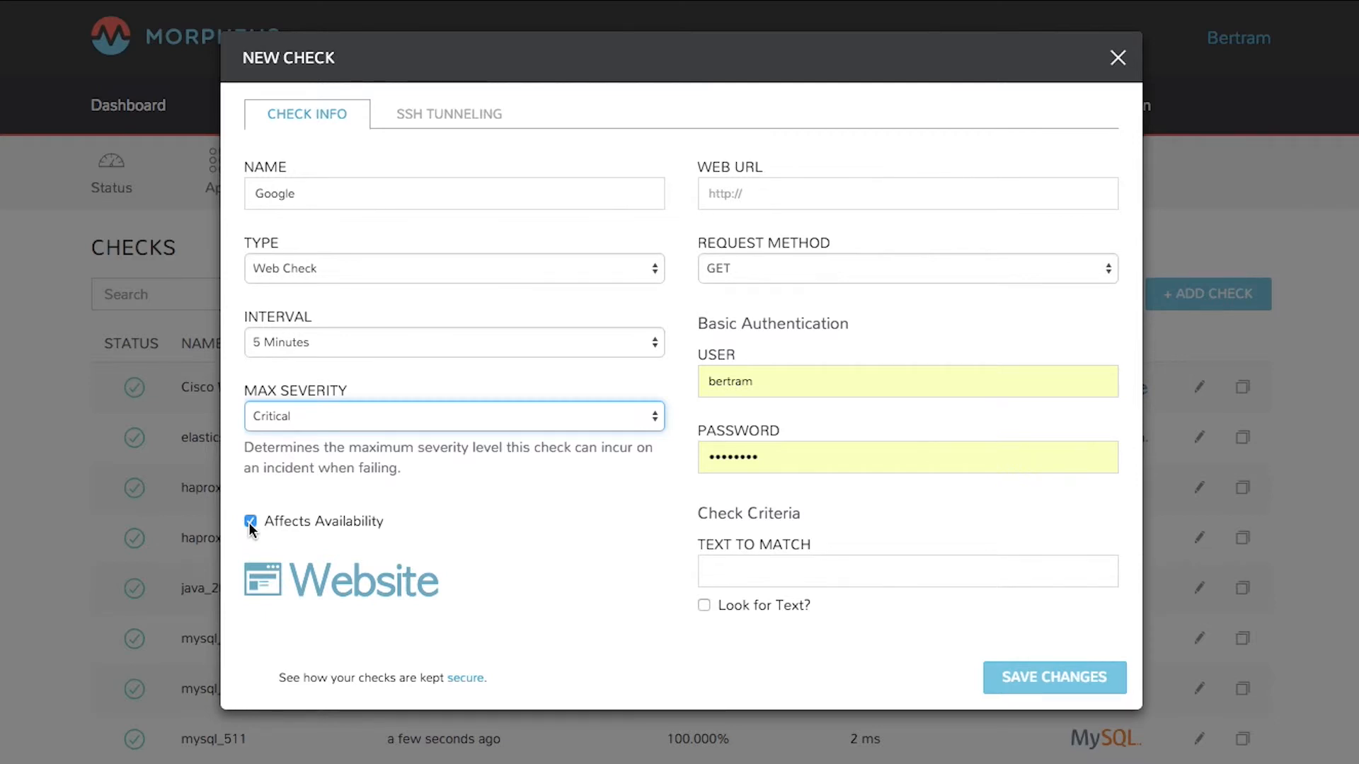
left_click(875, 194)
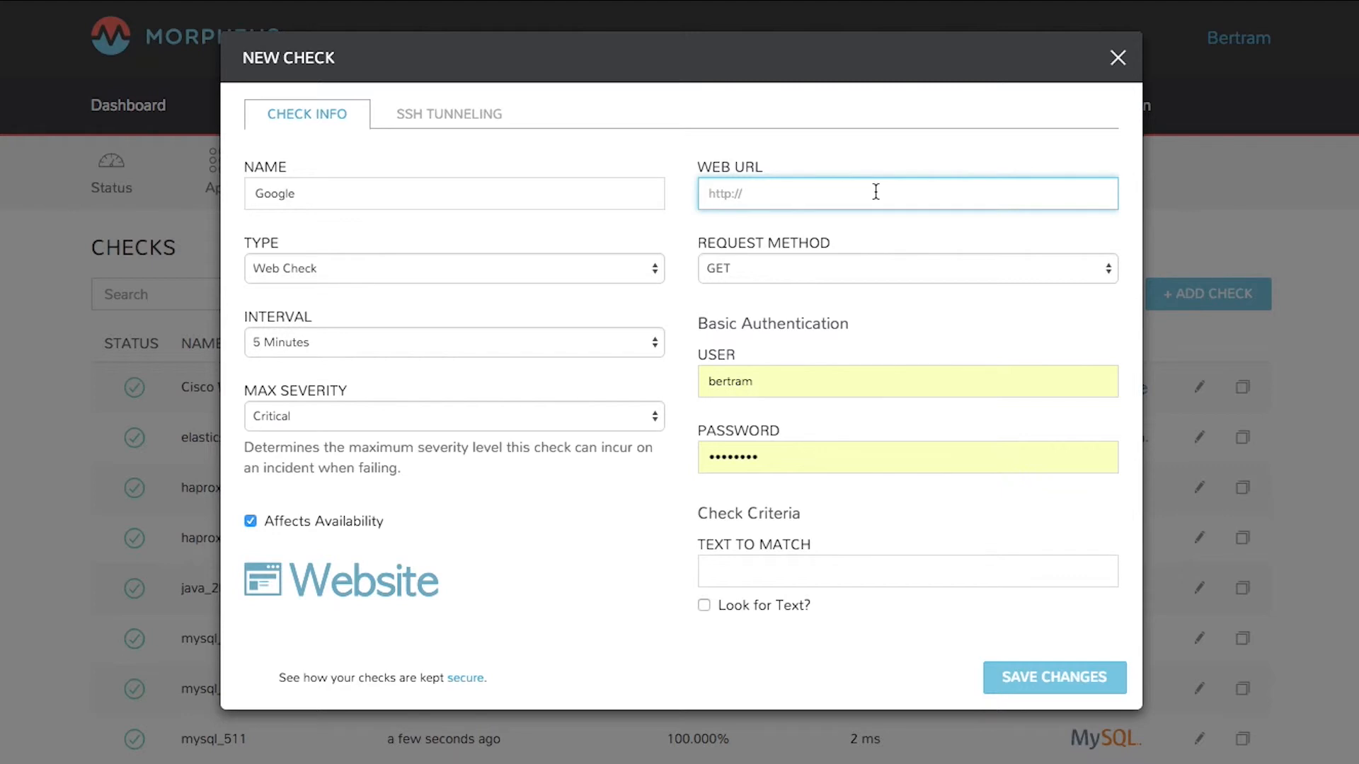
type("www.google.com")
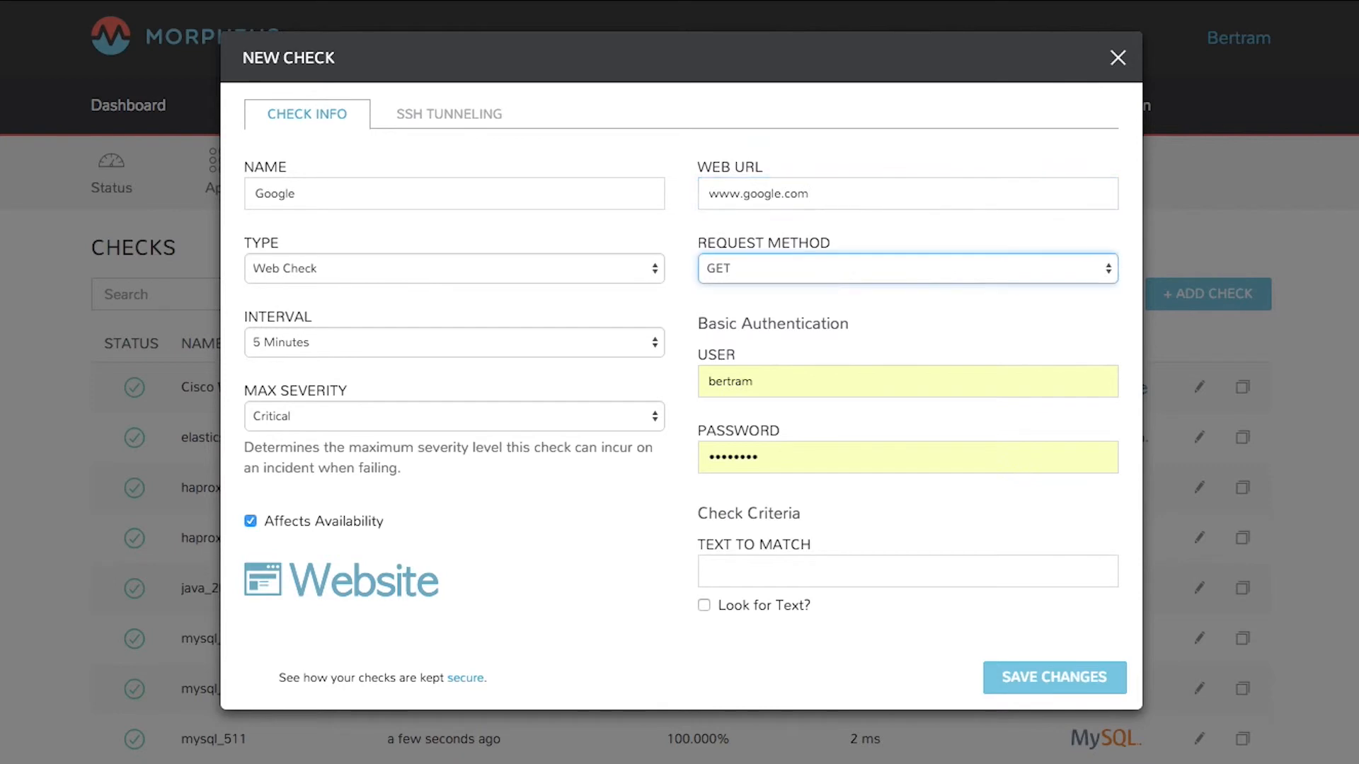
left_click(907, 269)
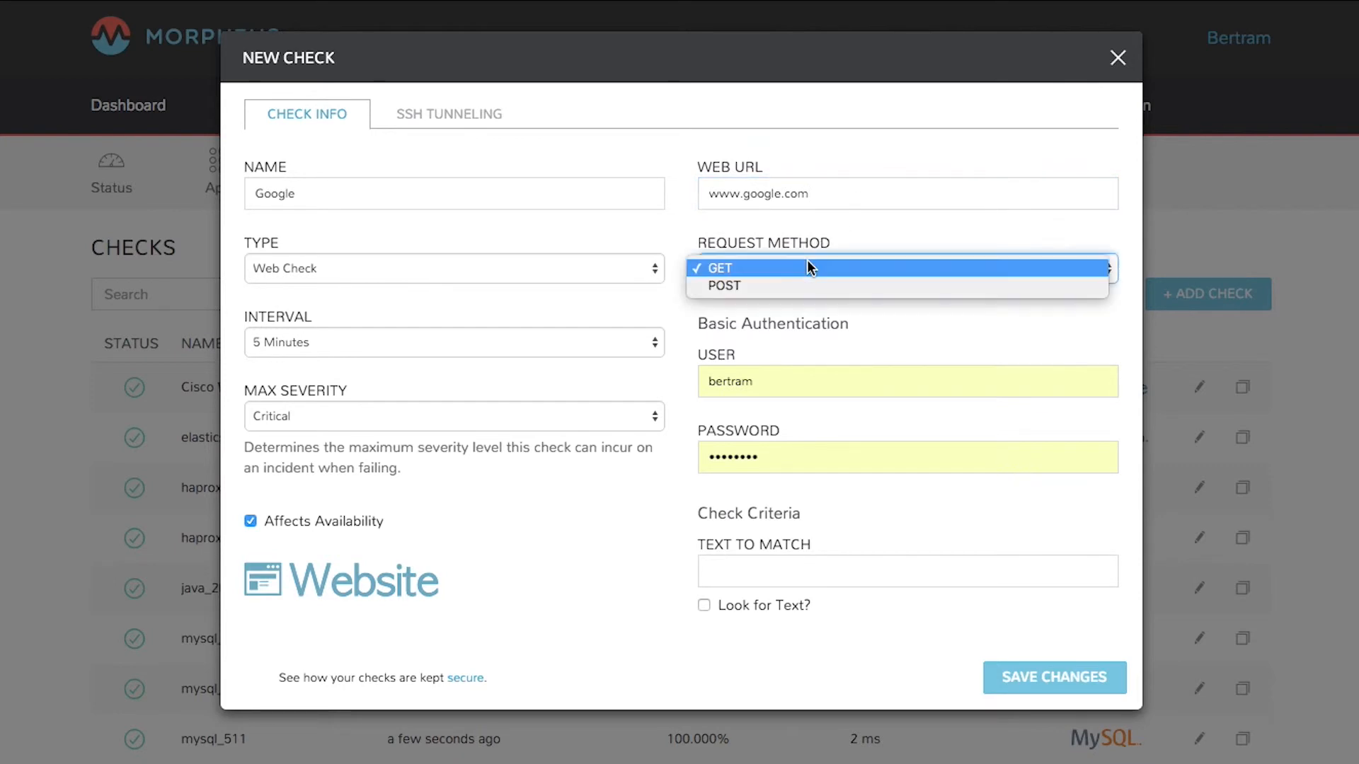
left_click(721, 269)
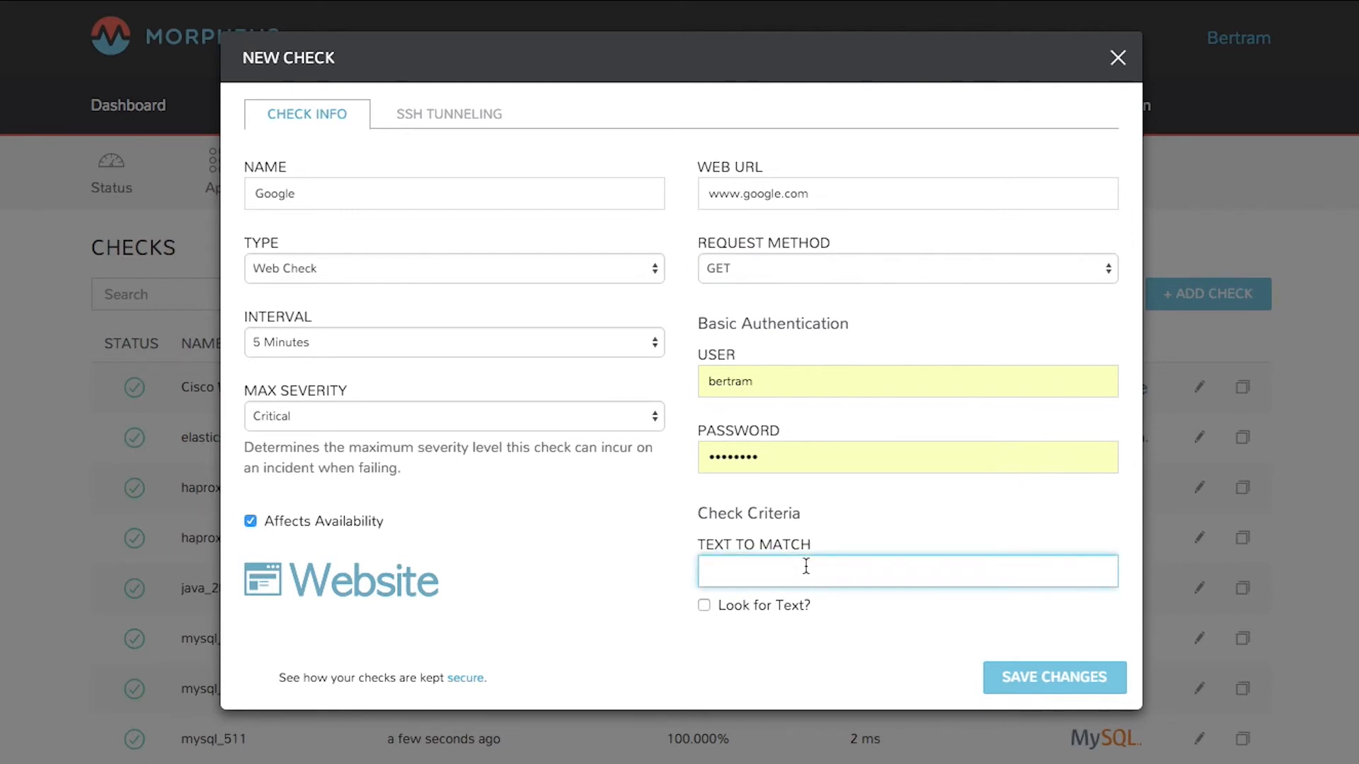
type("www.google.com")
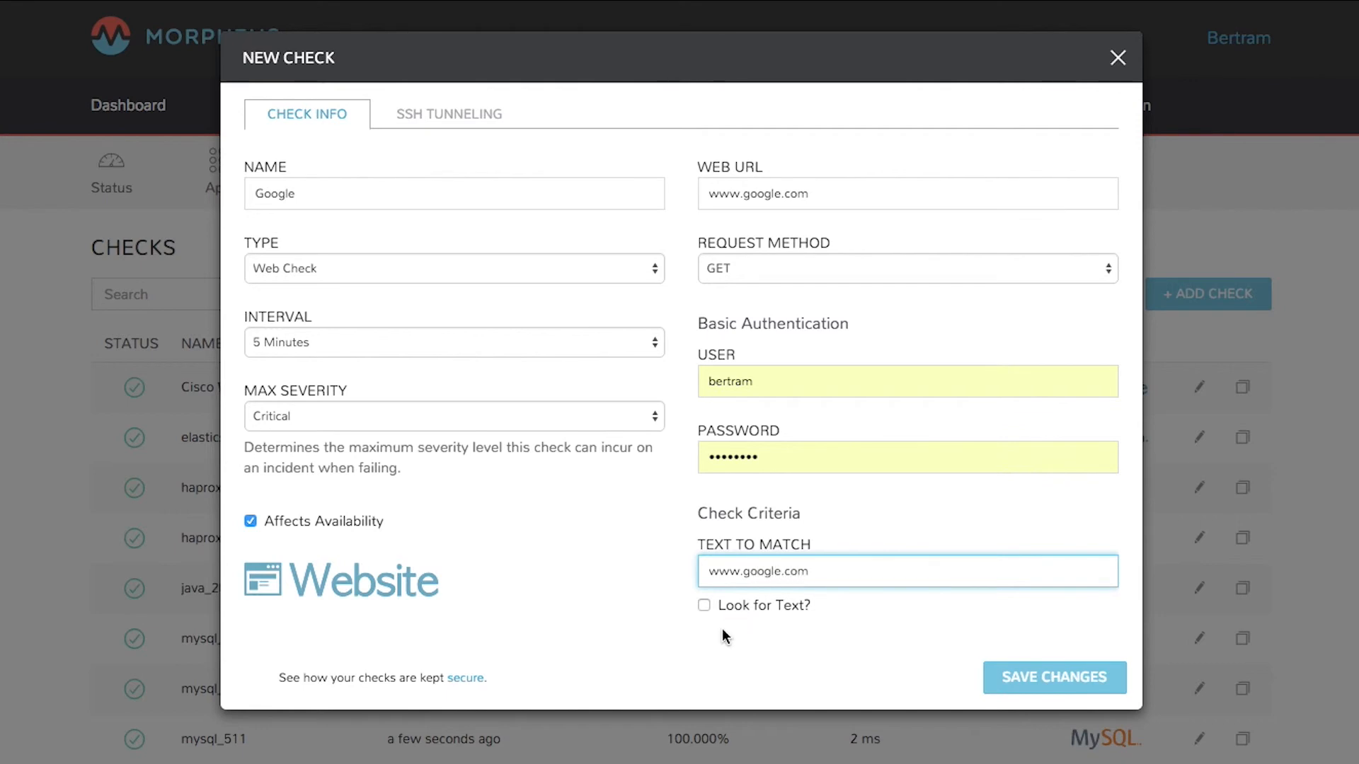
left_click(704, 606)
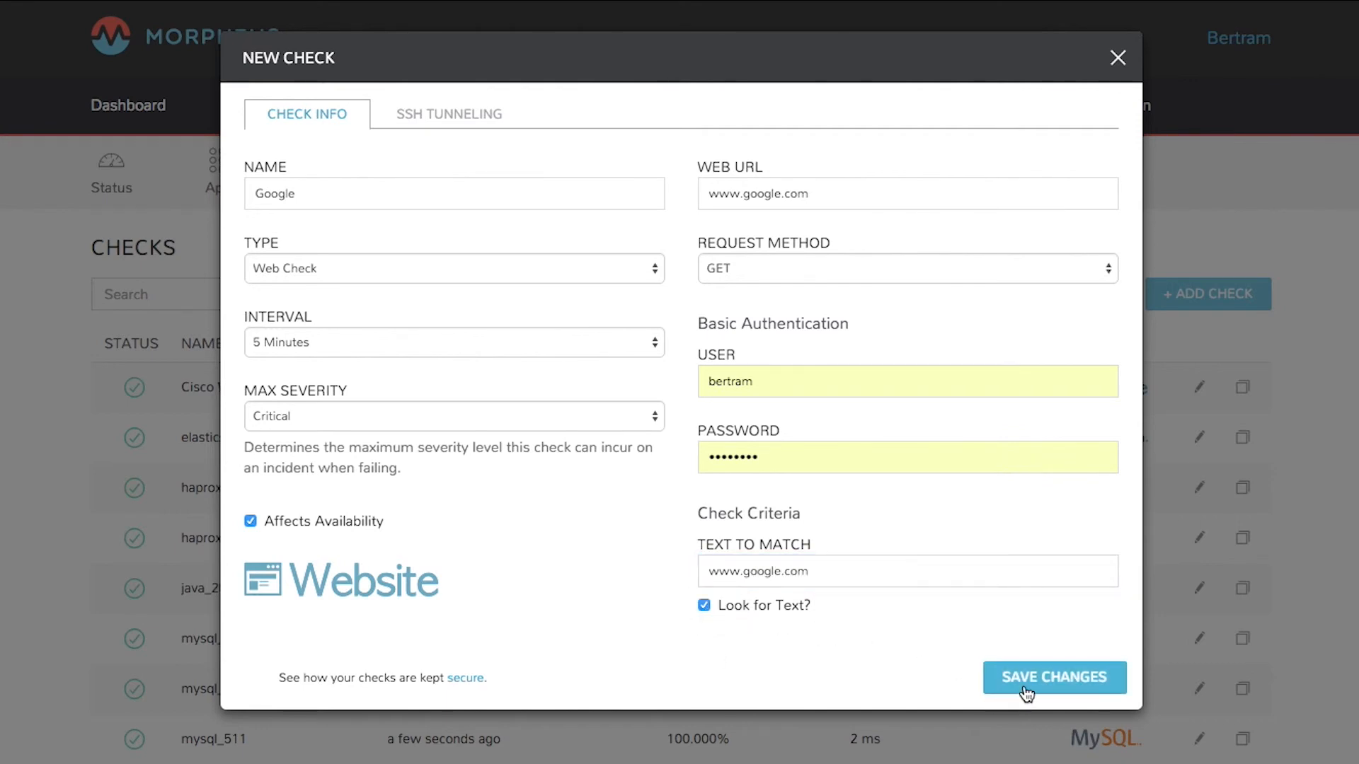
left_click(1054, 677)
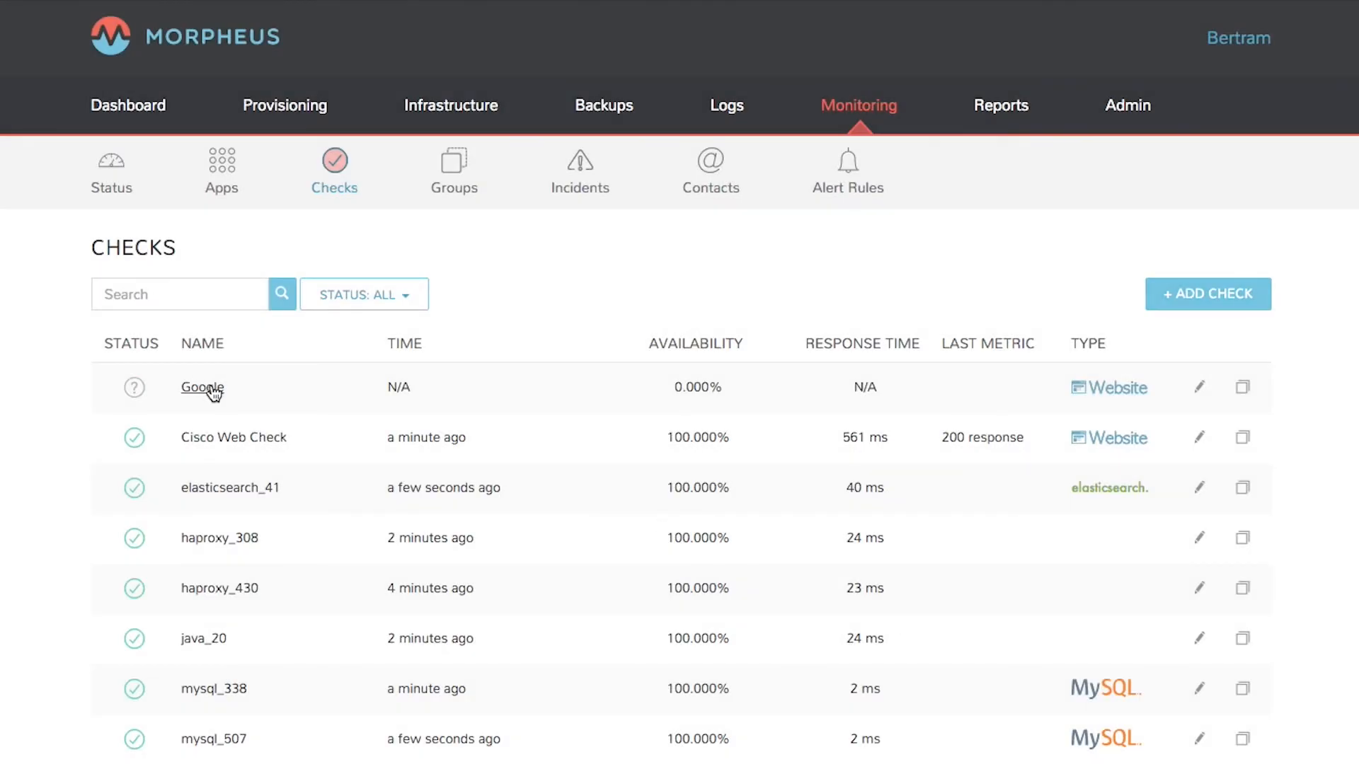
left_click(201, 386)
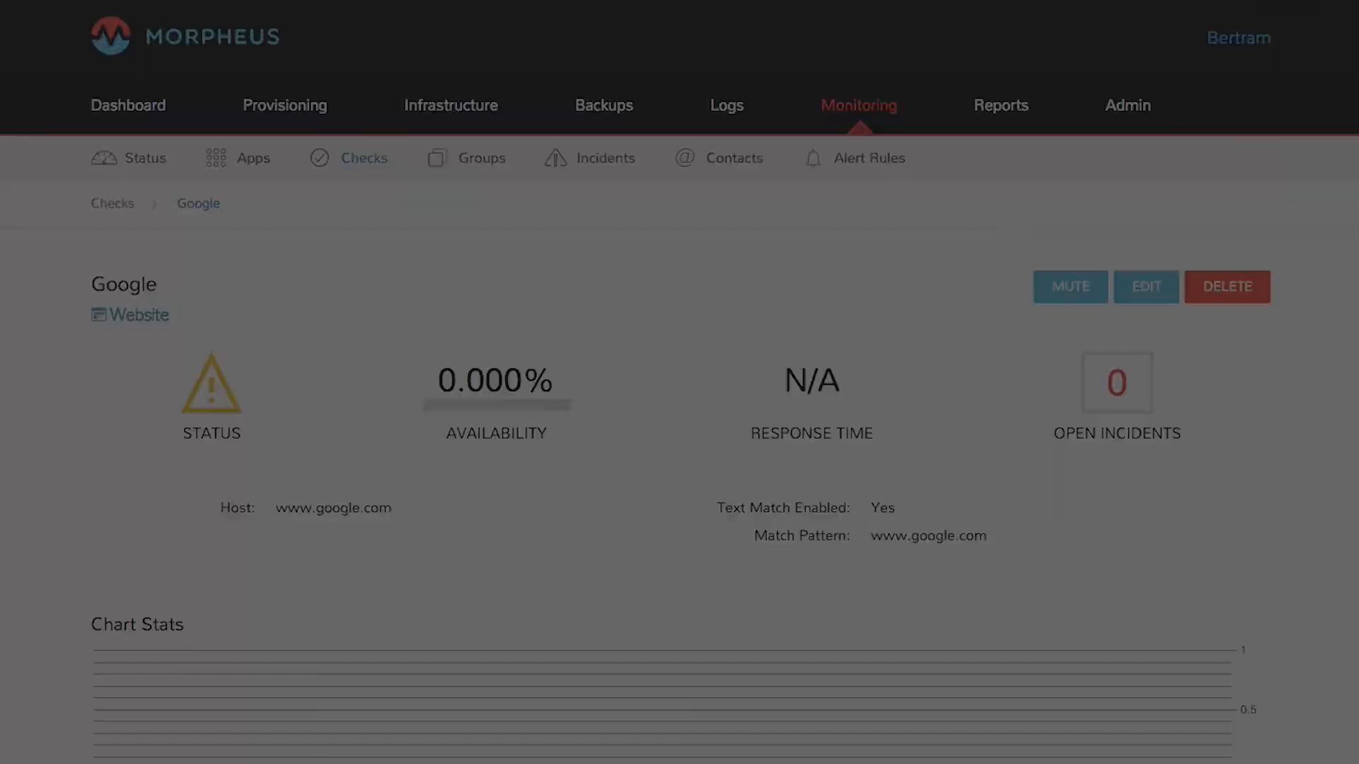